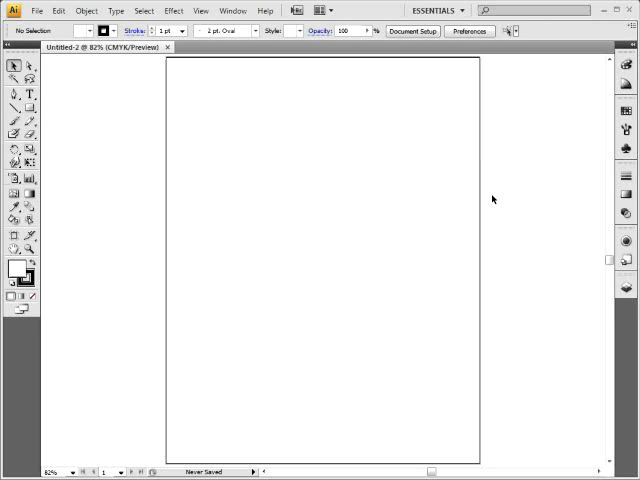
mouse_move(512, 216)
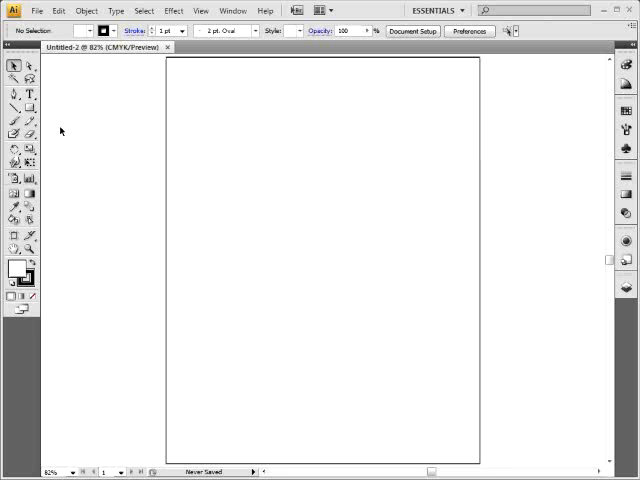
mouse_move(28, 116)
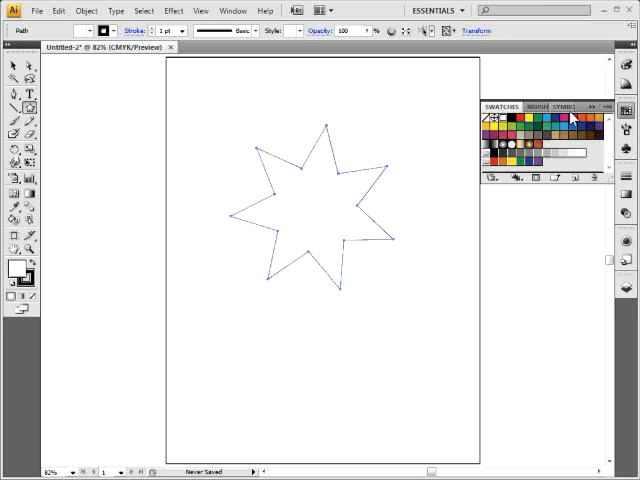
Choose a fill colour for the seven-point star from the Swatches panel
left_click(528, 118)
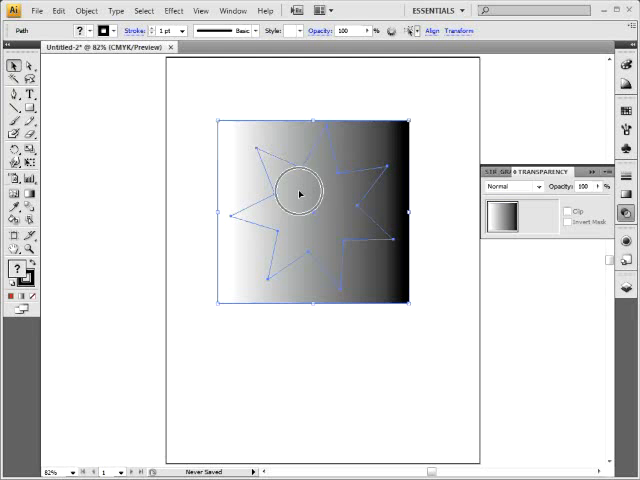
Bring up the context menu on the selected star and gradient rectangle to start masking
right_click(304, 192)
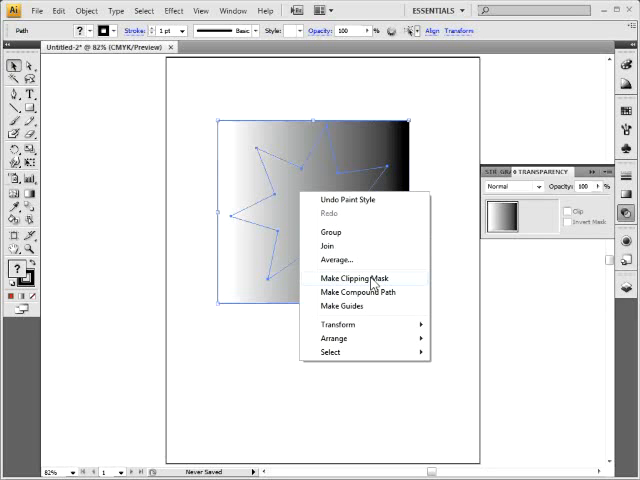
mouse_move(440, 130)
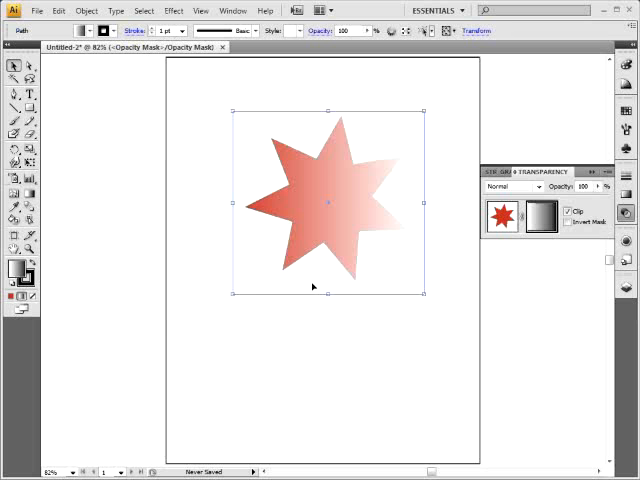
Redraw the mask gradient horizontally across the star with the Gradient tool
left_click_drag(230, 202, 422, 202)
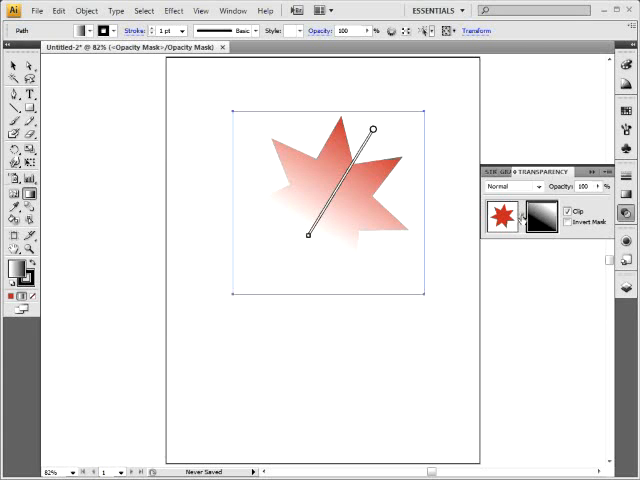
mouse_move(522, 212)
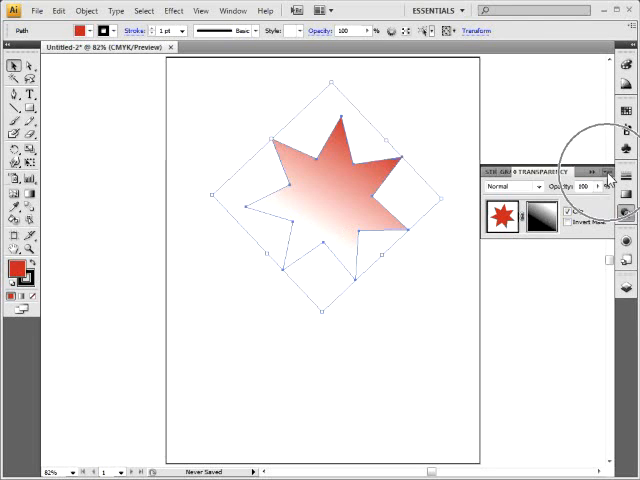
left_click(600, 172)
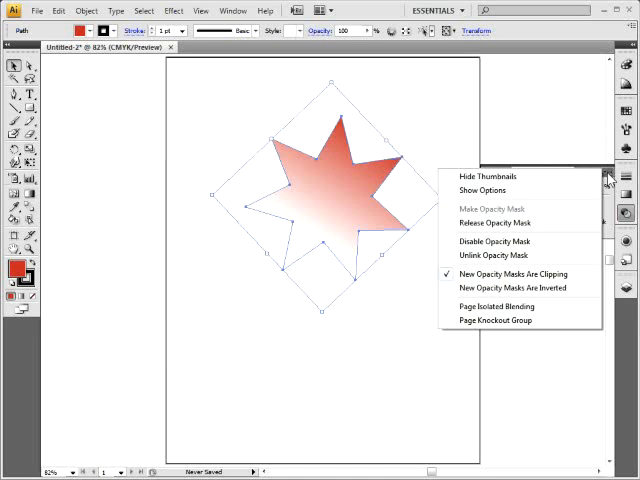
mouse_move(508, 224)
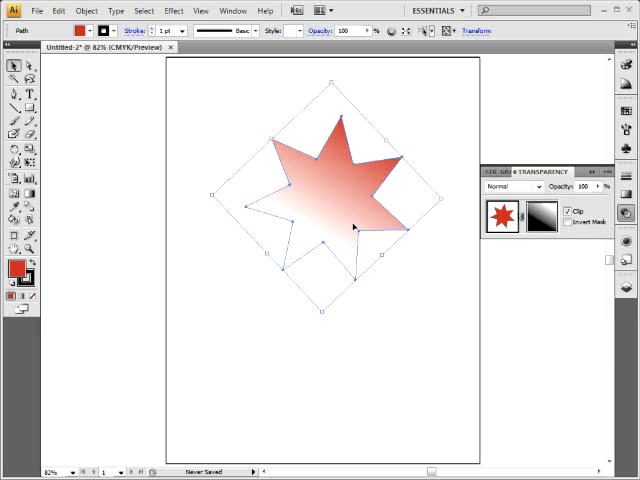
mouse_move(524, 244)
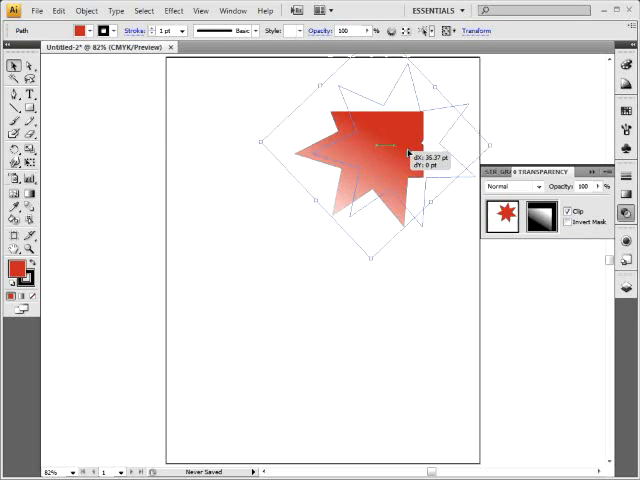
left_click_drag(384, 148, 356, 190)
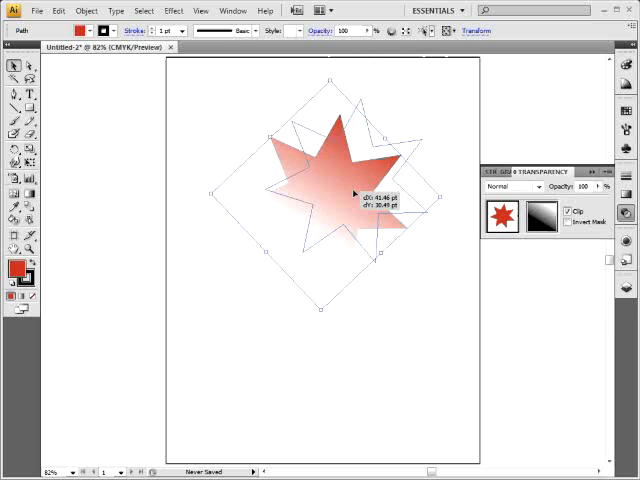
left_click(540, 216)
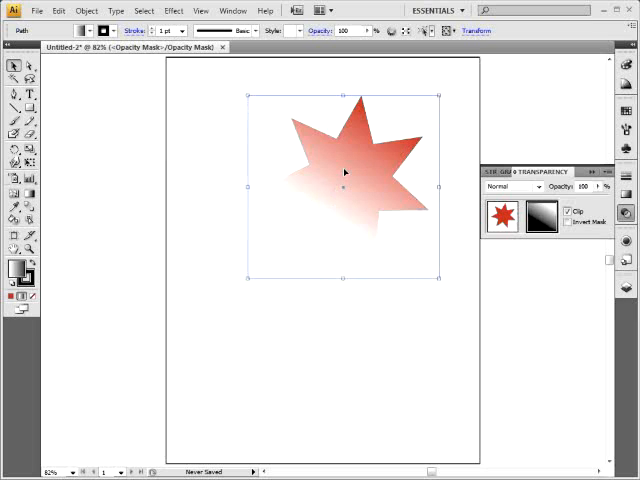
left_click_drag(344, 176, 364, 108)
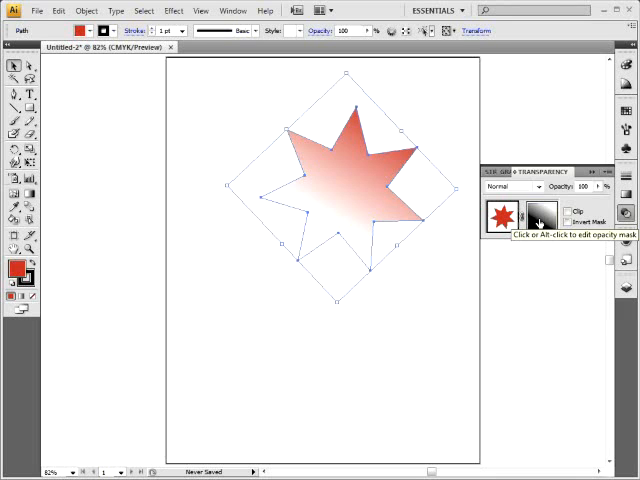
Toggle Clip and Invert Mask, revert them, and return to editing the star's opacity mask
left_click(540, 216)
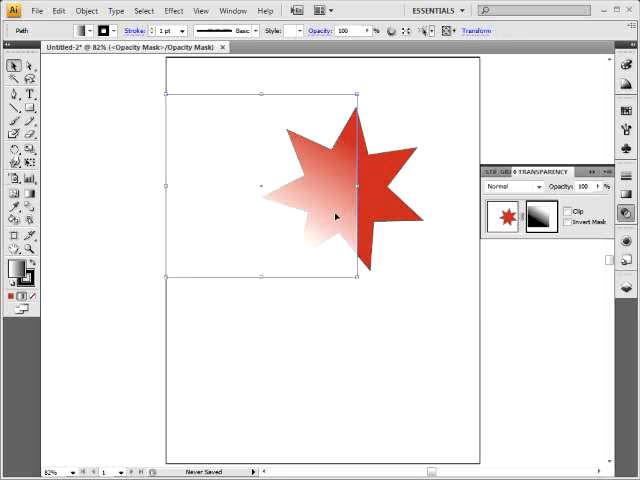
left_click(568, 212)
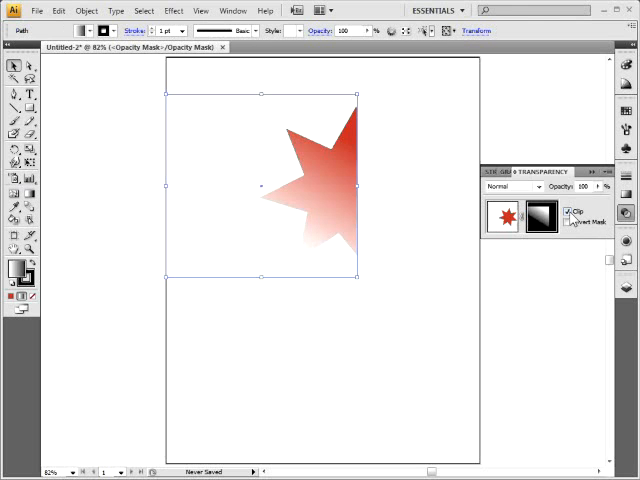
left_click(568, 210)
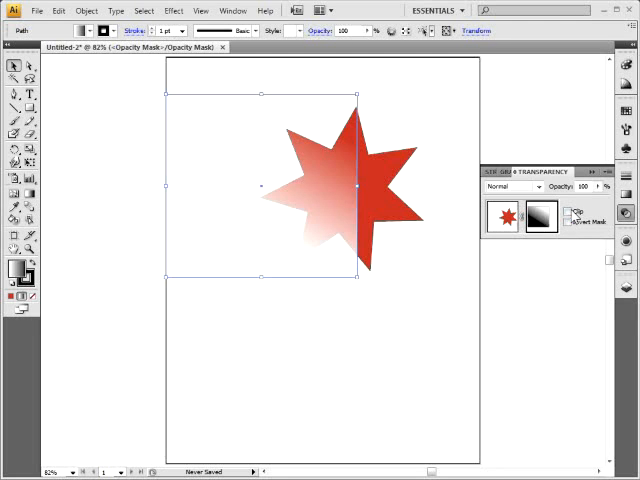
left_click(568, 220)
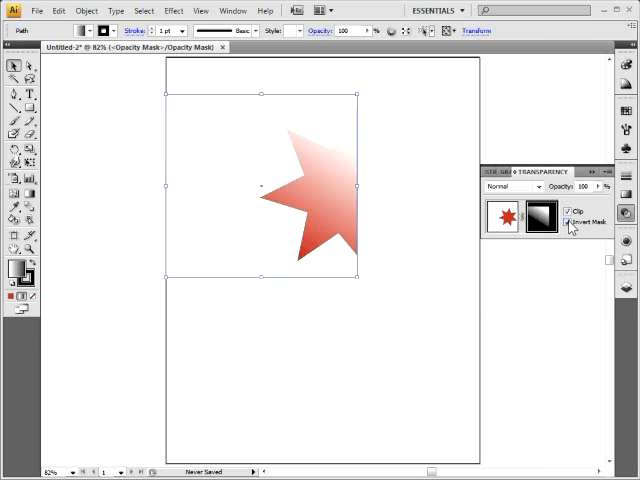
left_click(568, 220)
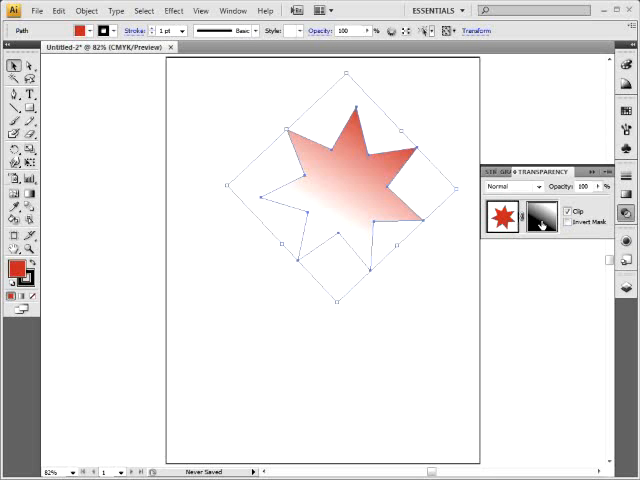
left_click(540, 216)
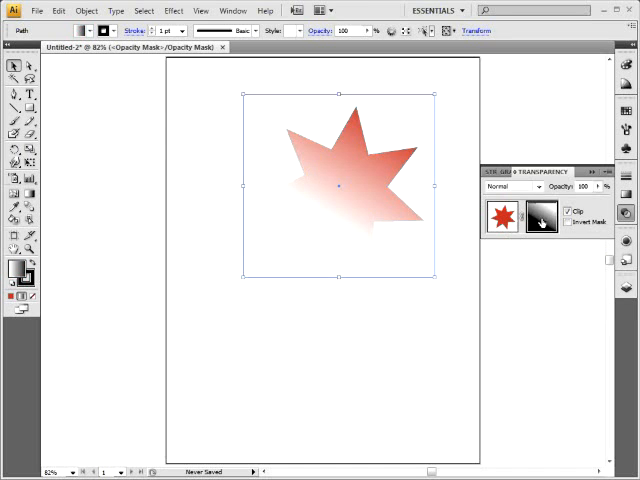